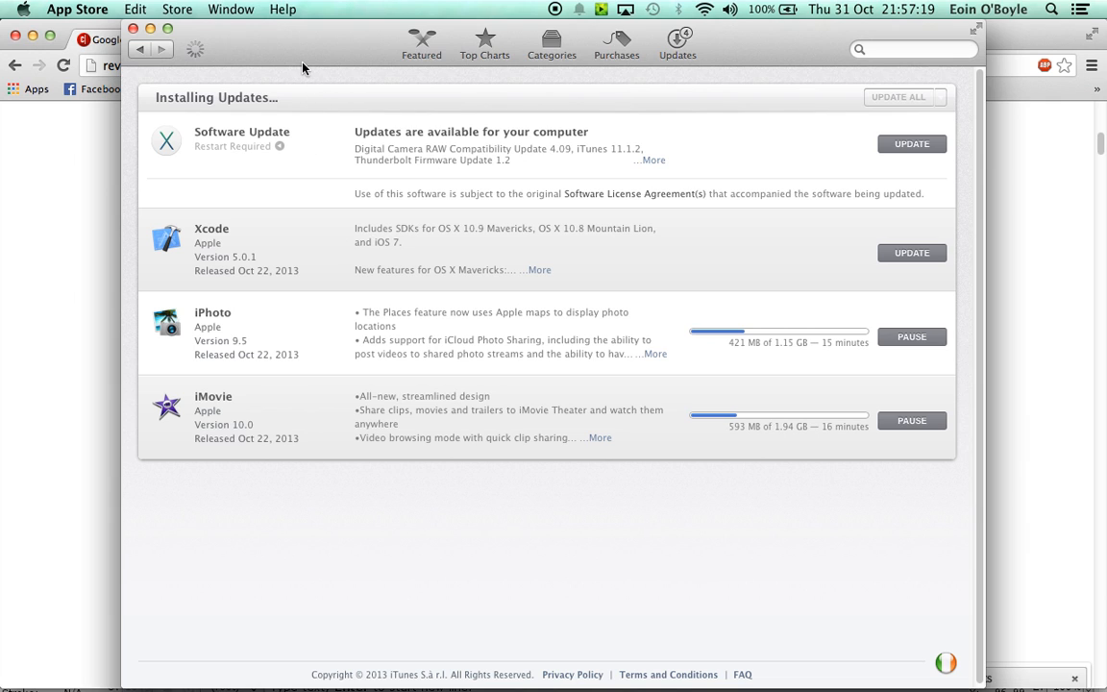
mouse_move(302, 59)
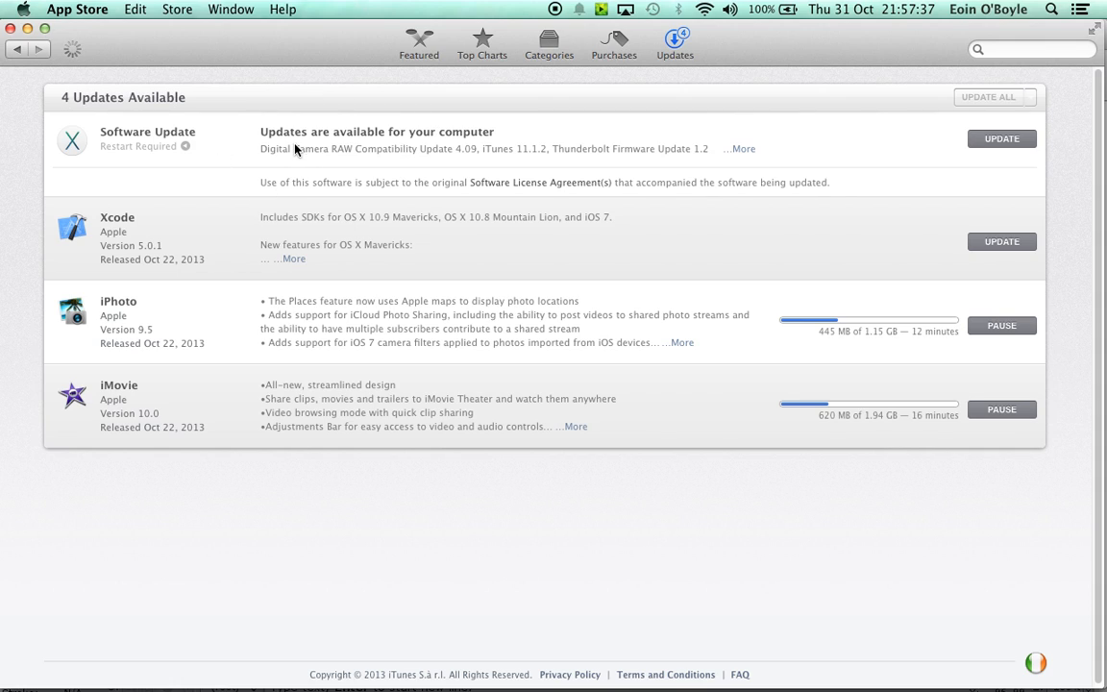
mouse_move(259, 303)
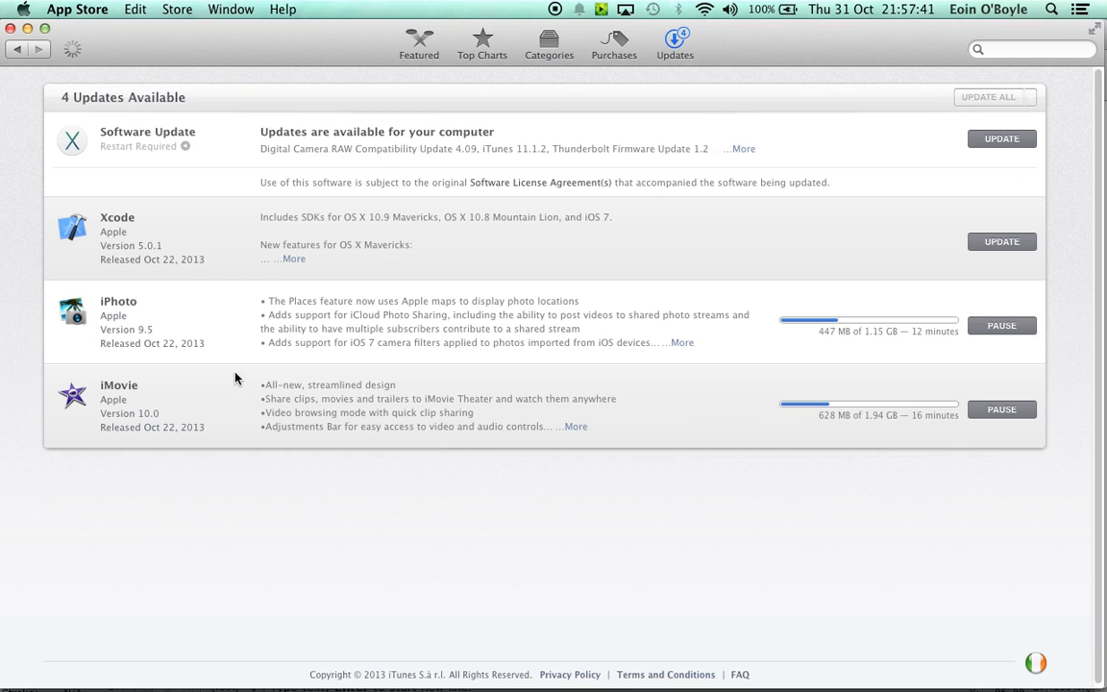
mouse_move(117, 349)
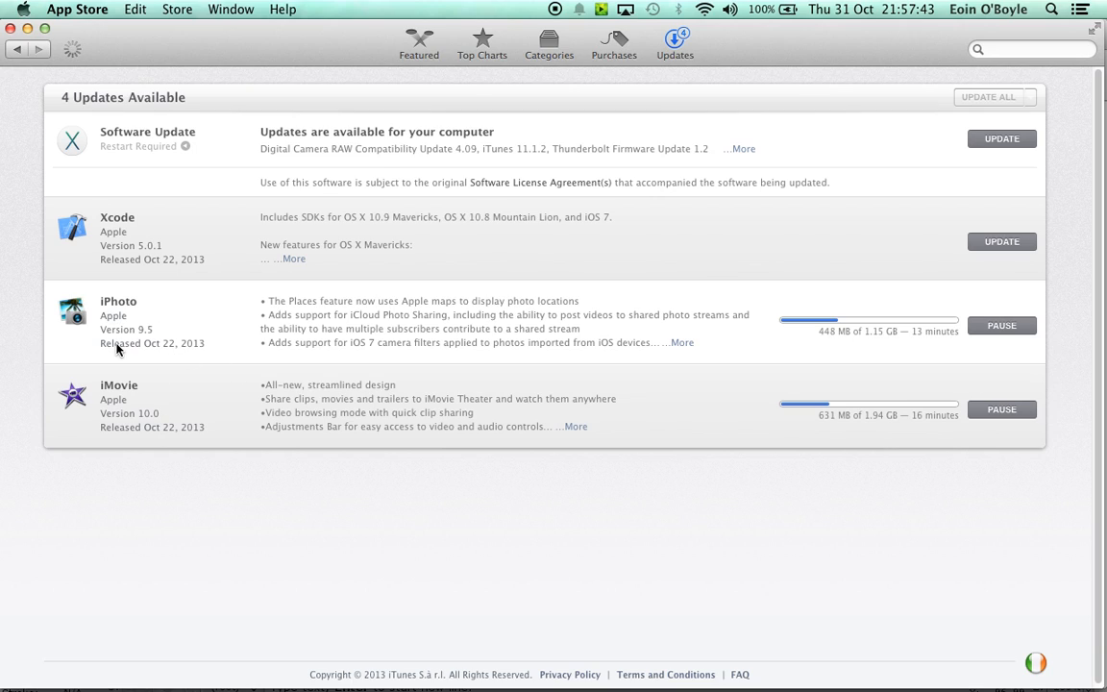
mouse_move(129, 334)
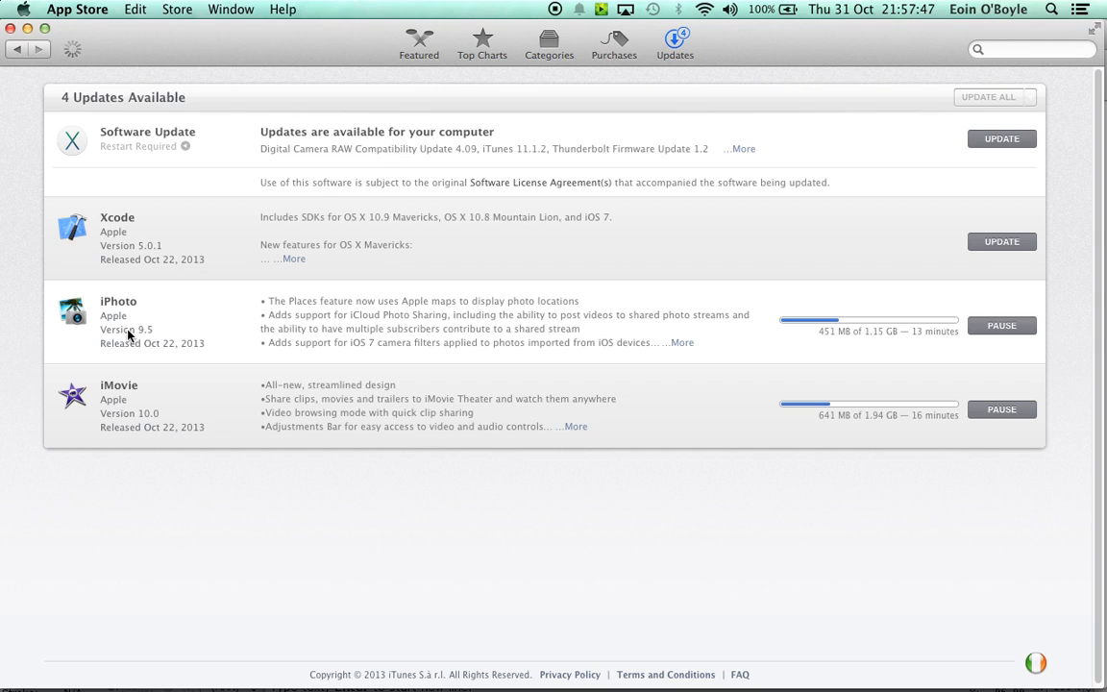
mouse_move(850, 372)
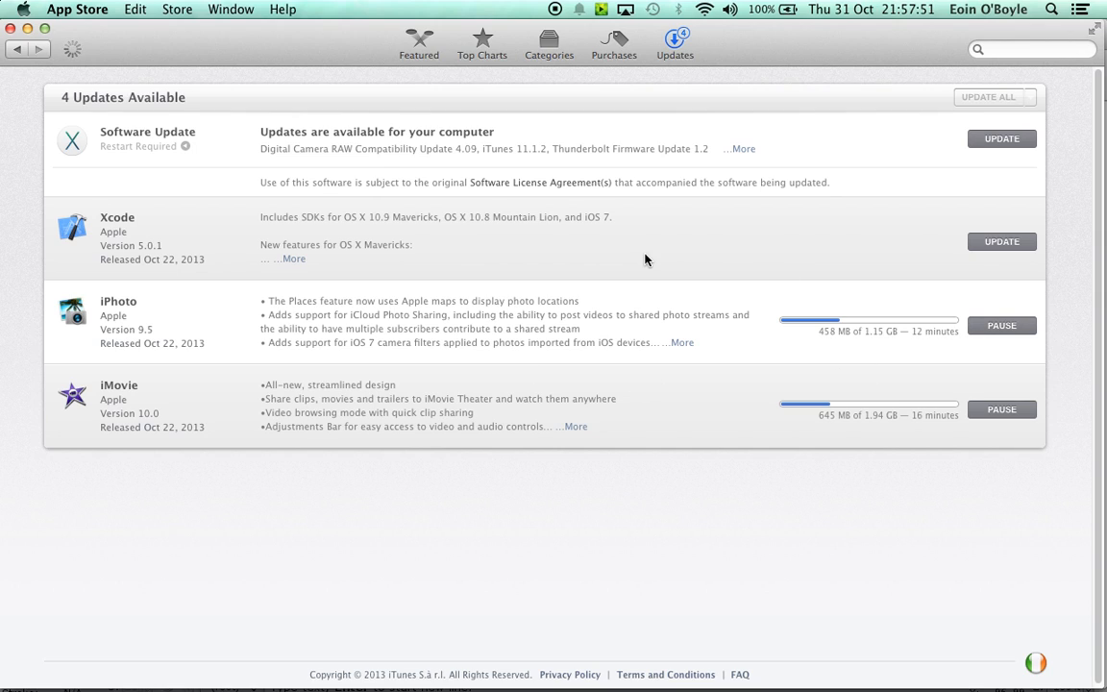
mouse_move(415, 279)
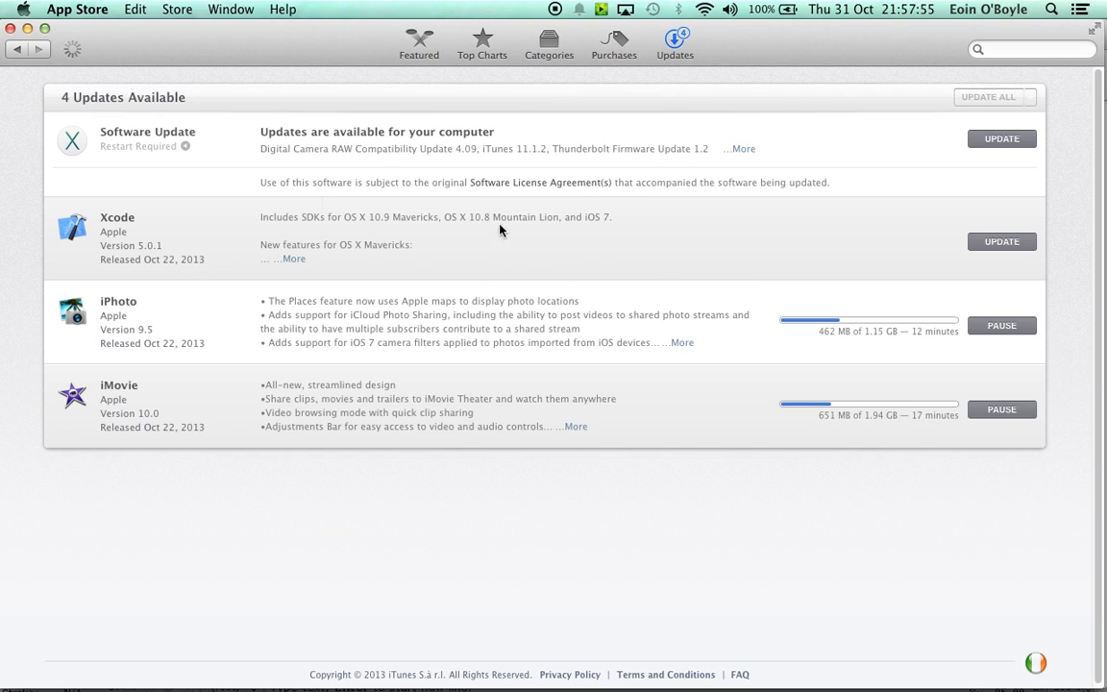
mouse_move(946, 301)
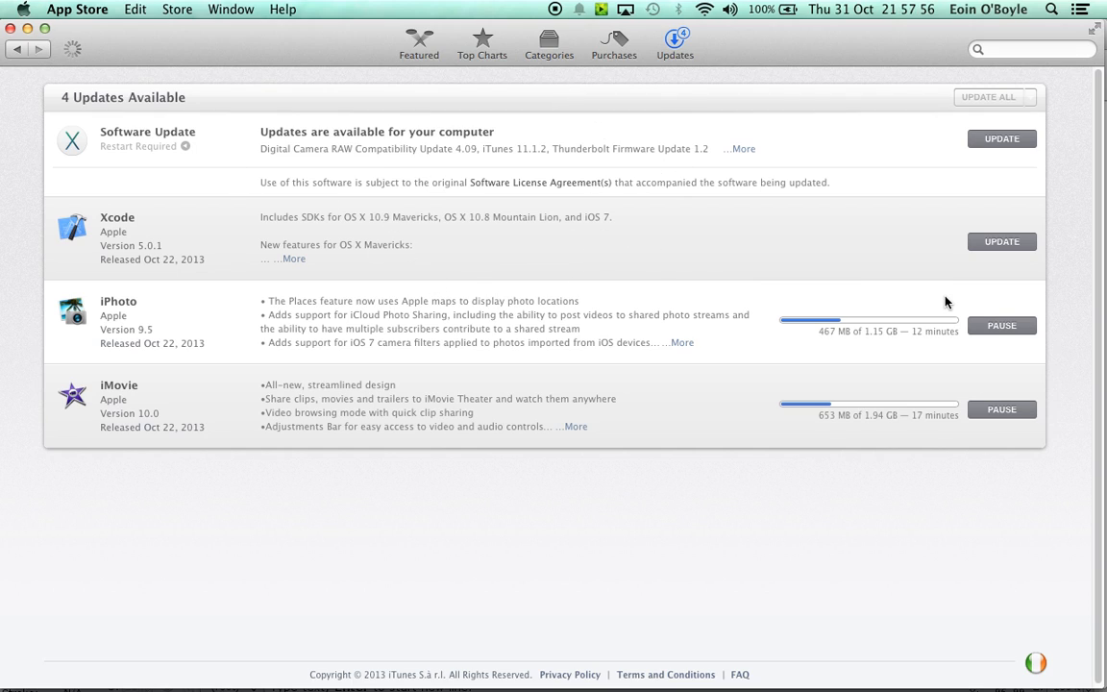
mouse_move(400, 326)
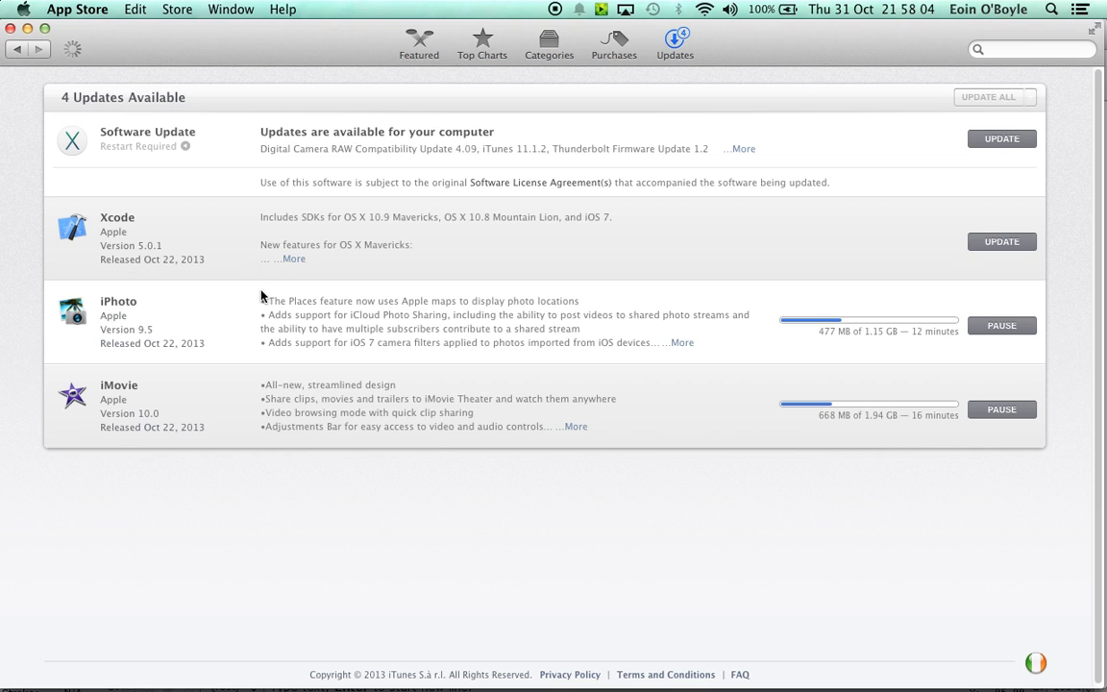
mouse_move(125, 223)
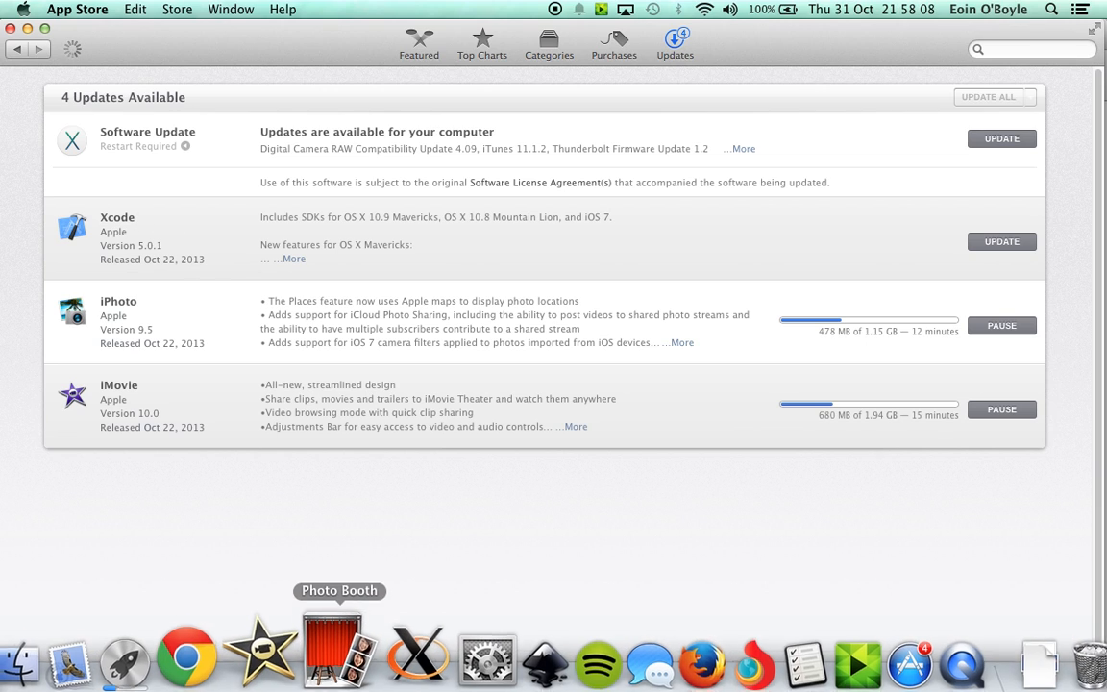
mouse_move(919, 642)
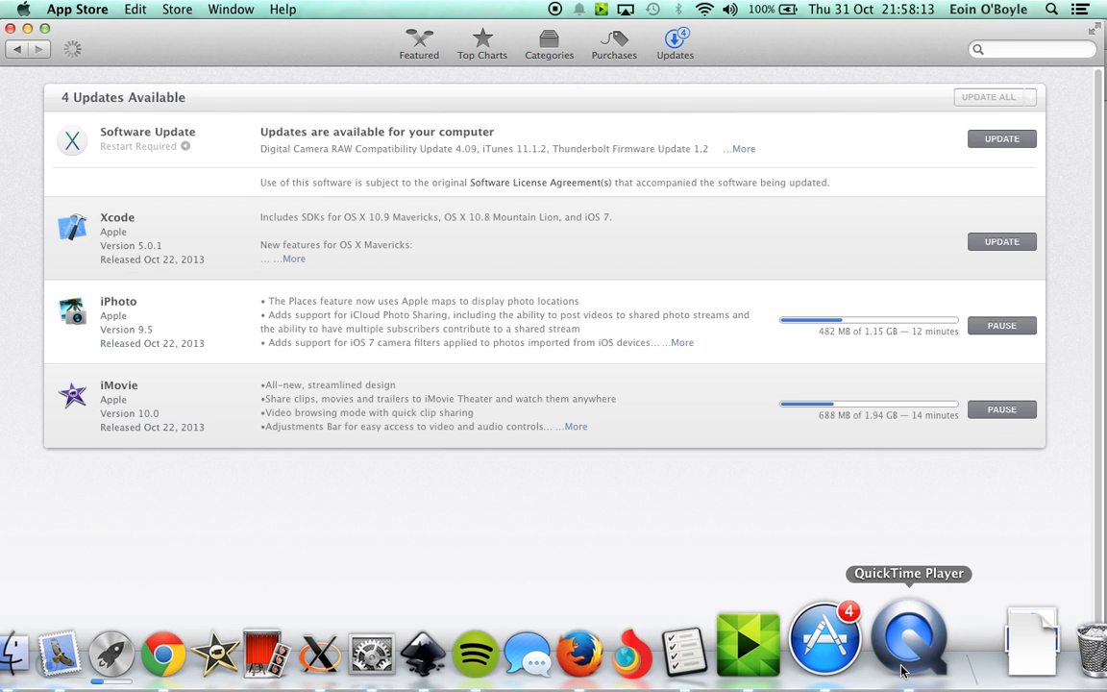
- Bring up QuickTime Player's Dock menu with recent movies and the Stop Screen Recording option
right_click(915, 642)
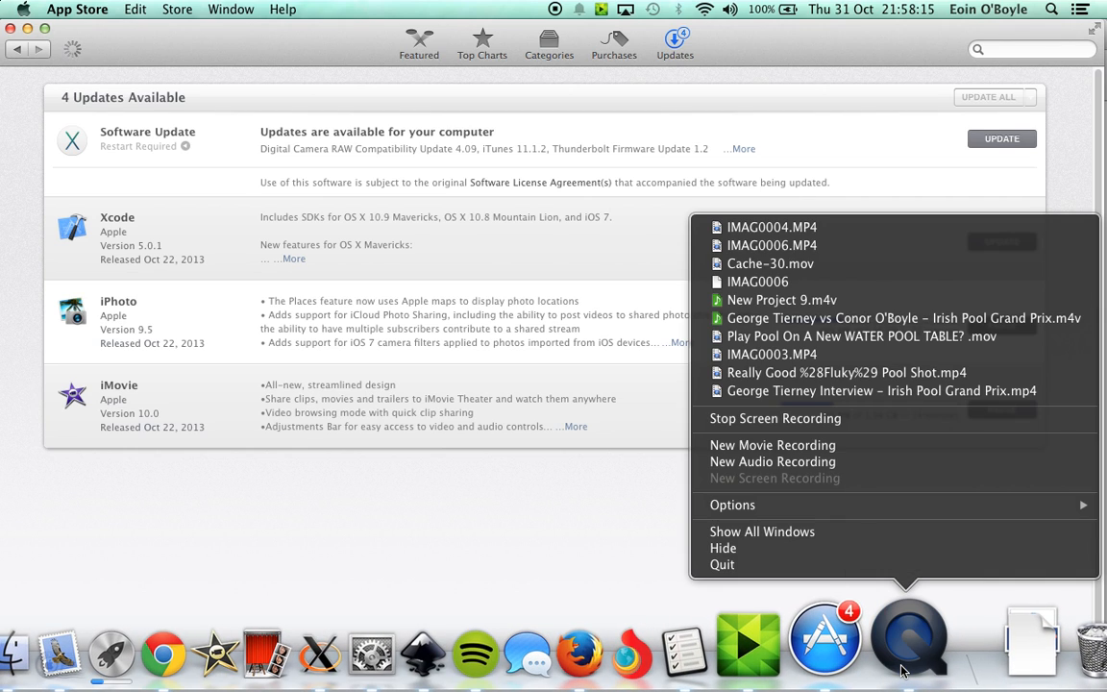